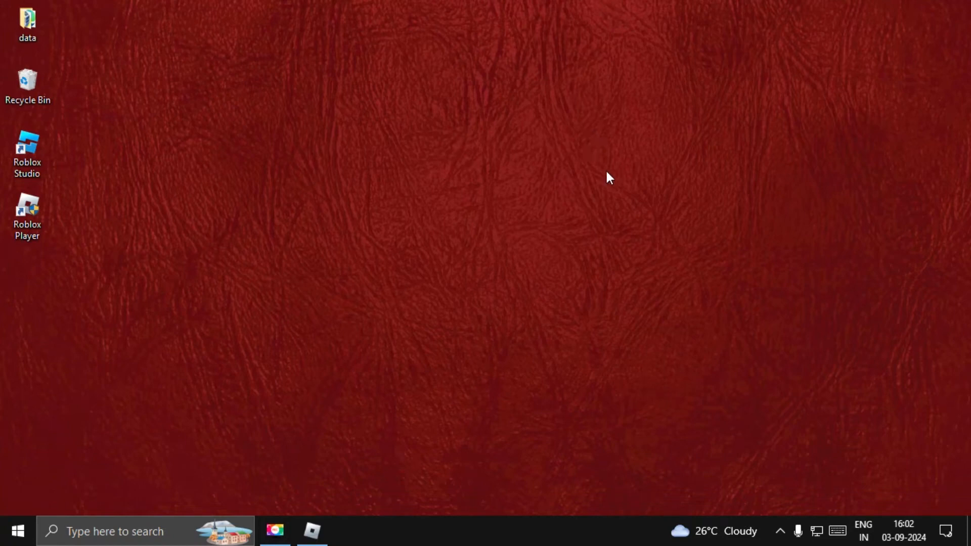
pyautogui.moveTo(380, 295)
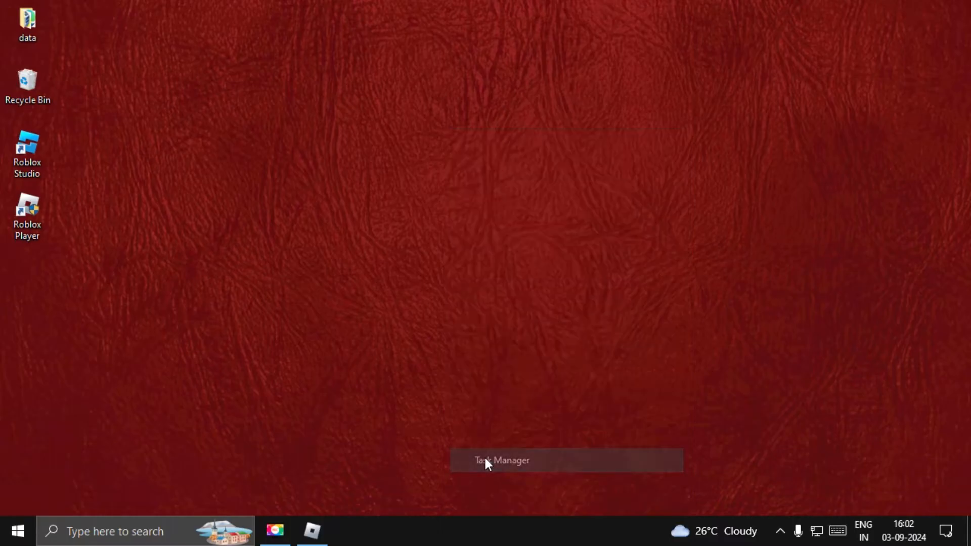
# - Open Device Manager from search and expand the Keyboards list
pyautogui.click(502, 460)
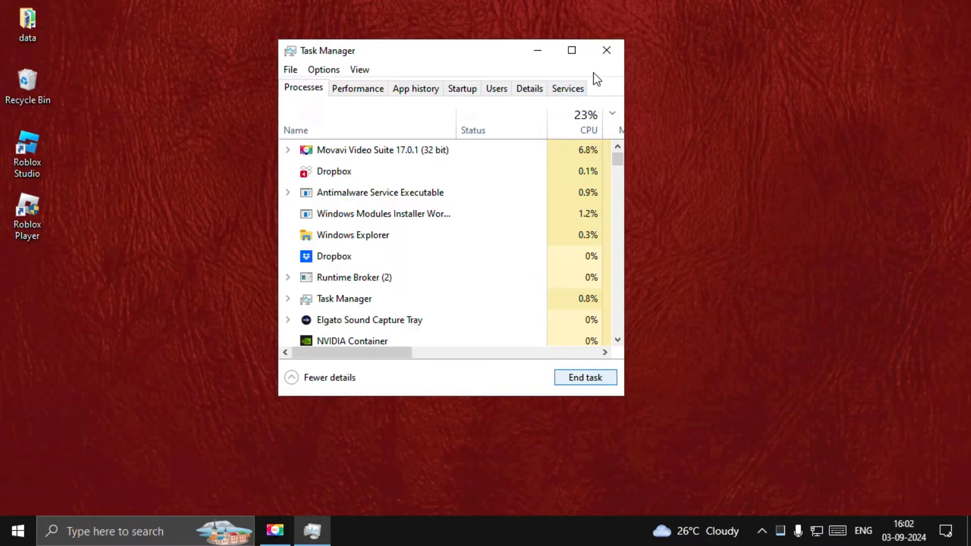
pyautogui.click(605, 50)
pyautogui.write('d')
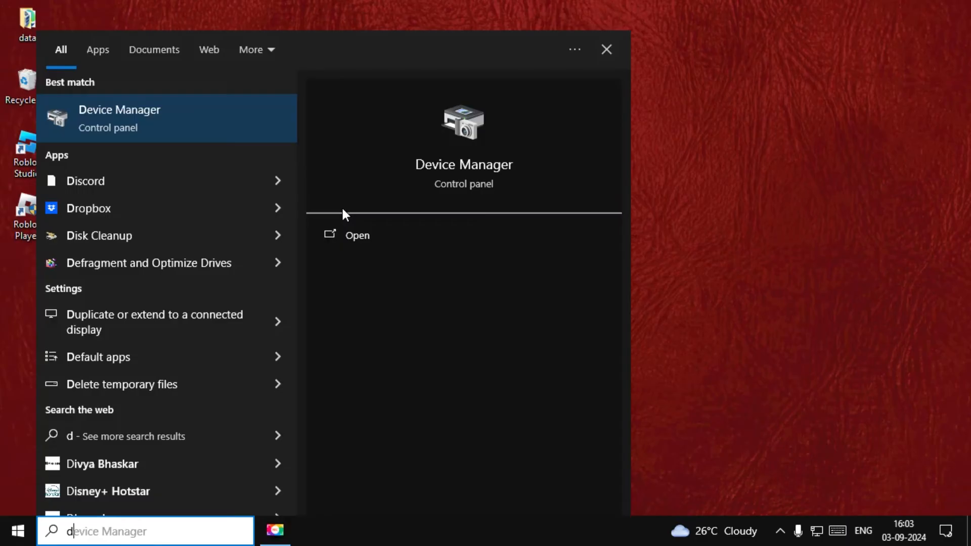
pyautogui.write('e')
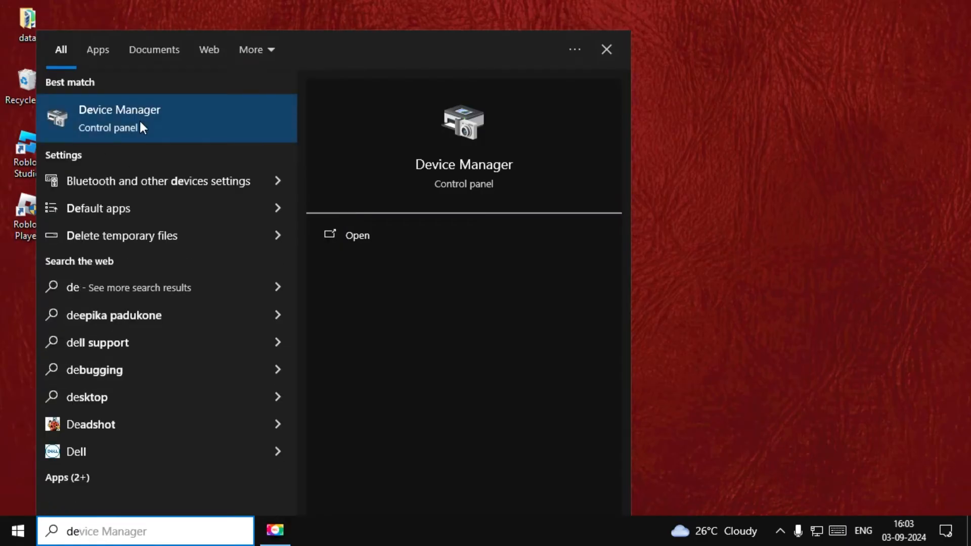
pyautogui.click(356, 235)
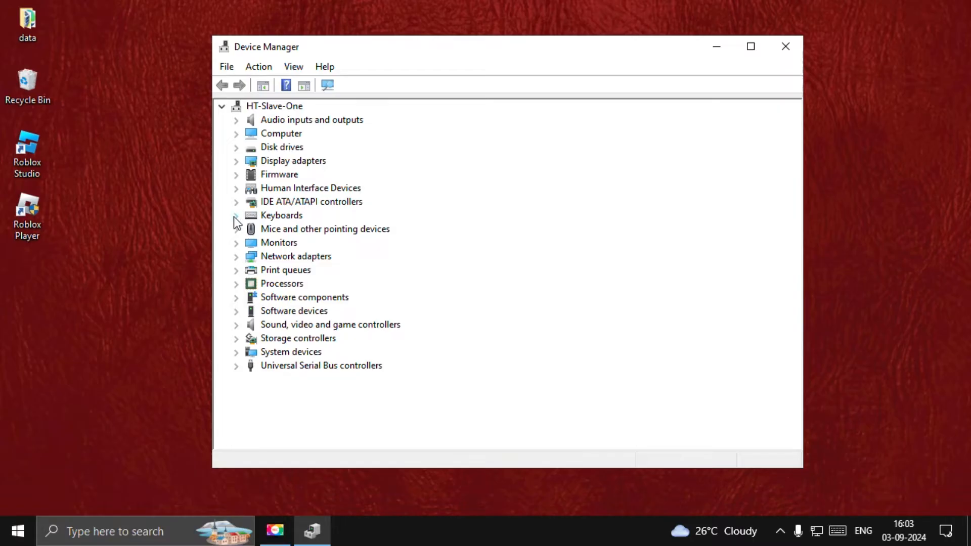
pyautogui.click(236, 215)
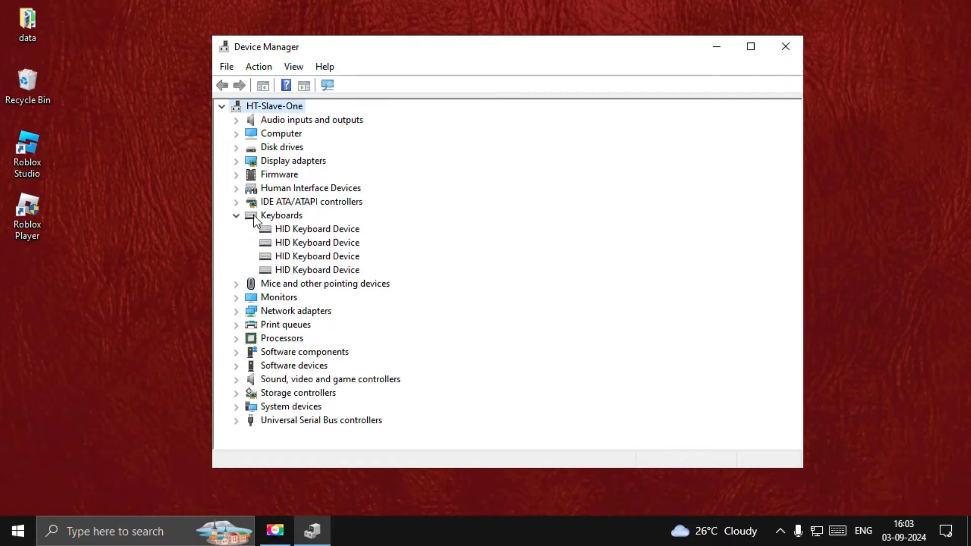
# - Update the HID Keyboard Device driver automatically; the best driver is already installed
pyautogui.doubleClick(317, 229)
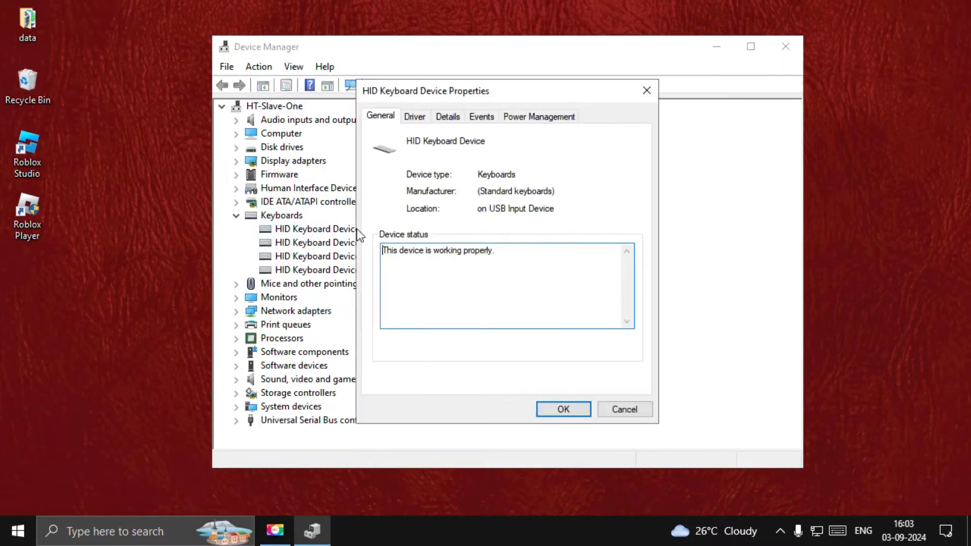
pyautogui.click(414, 116)
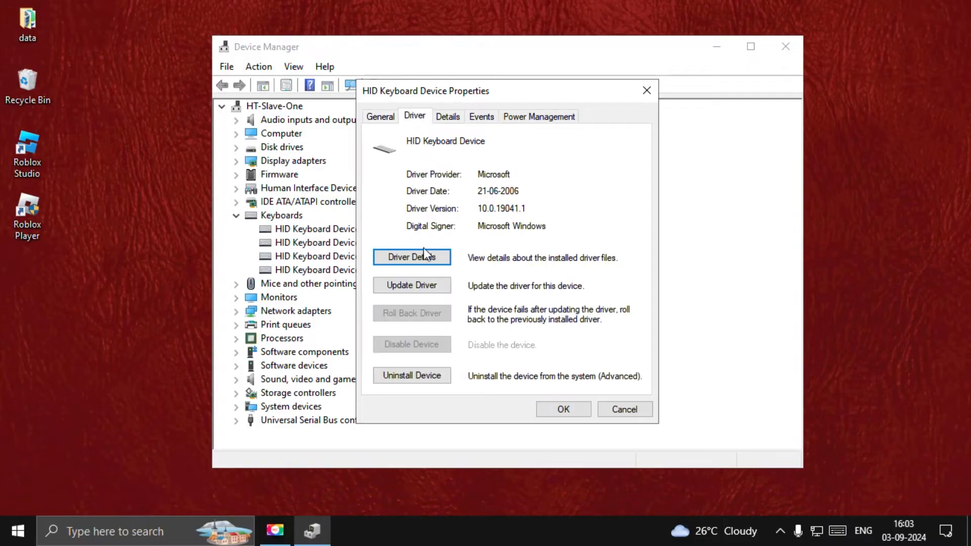
pyautogui.click(411, 284)
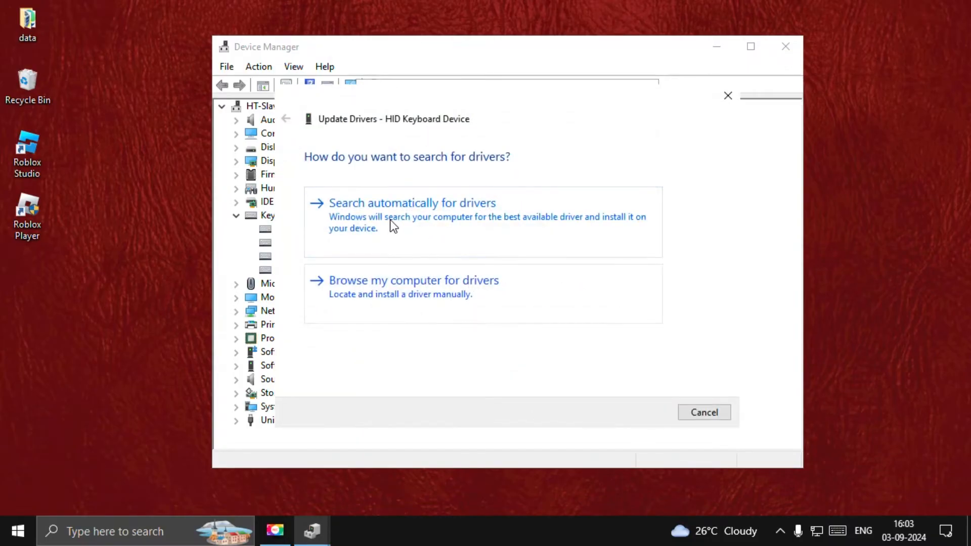
pyautogui.click(412, 202)
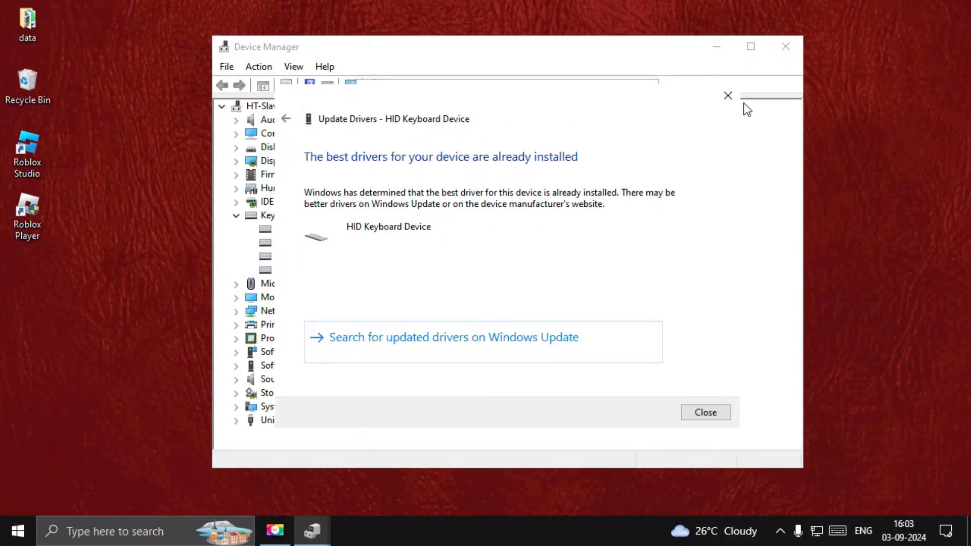
pyautogui.click(705, 412)
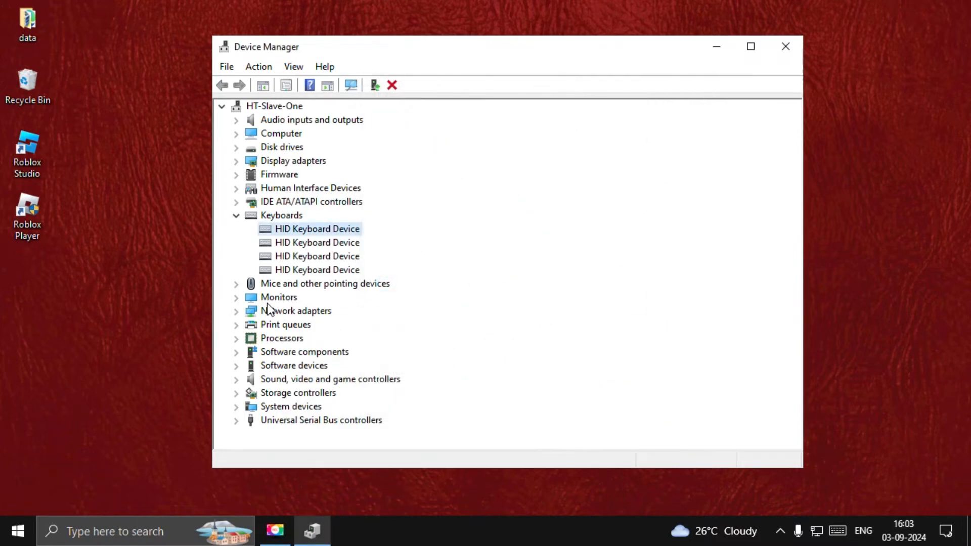
# - Update the HID-compliant mouse driver, confirm it is already current, and close its properties
pyautogui.click(236, 284)
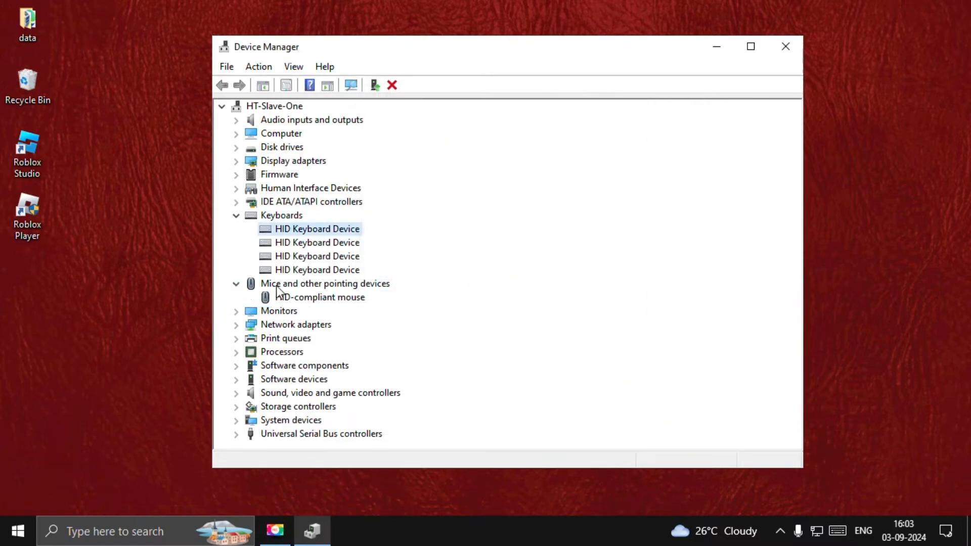
pyautogui.click(320, 297)
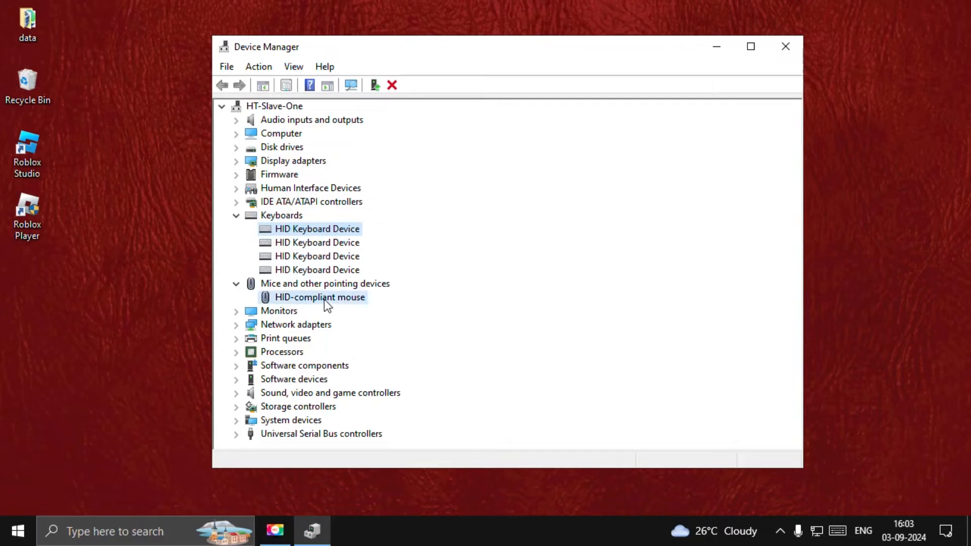
pyautogui.doubleClick(319, 298)
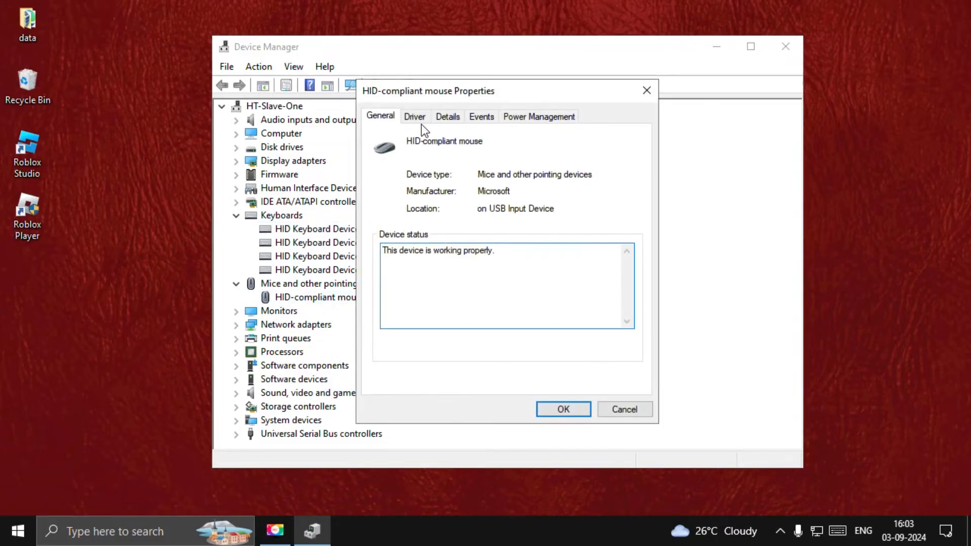
pyautogui.click(414, 117)
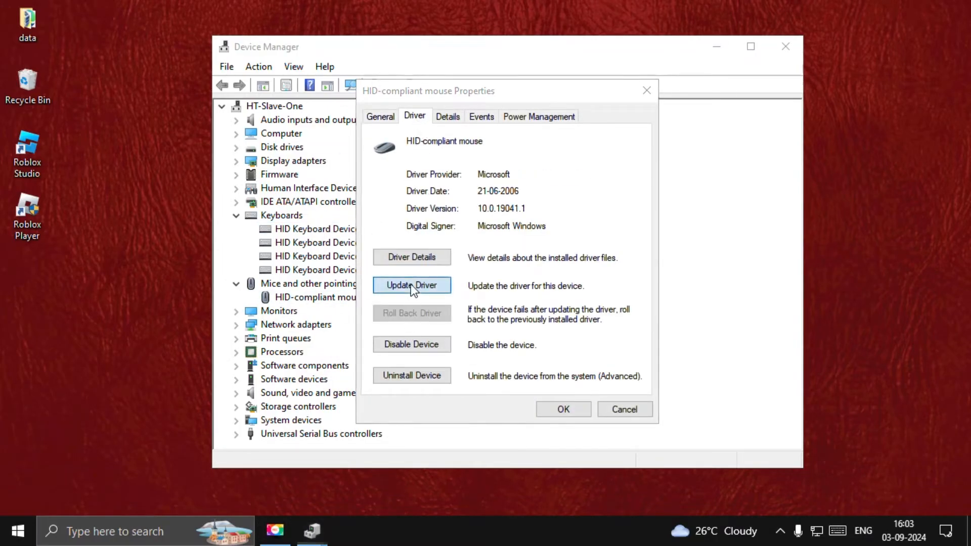
pyautogui.click(411, 285)
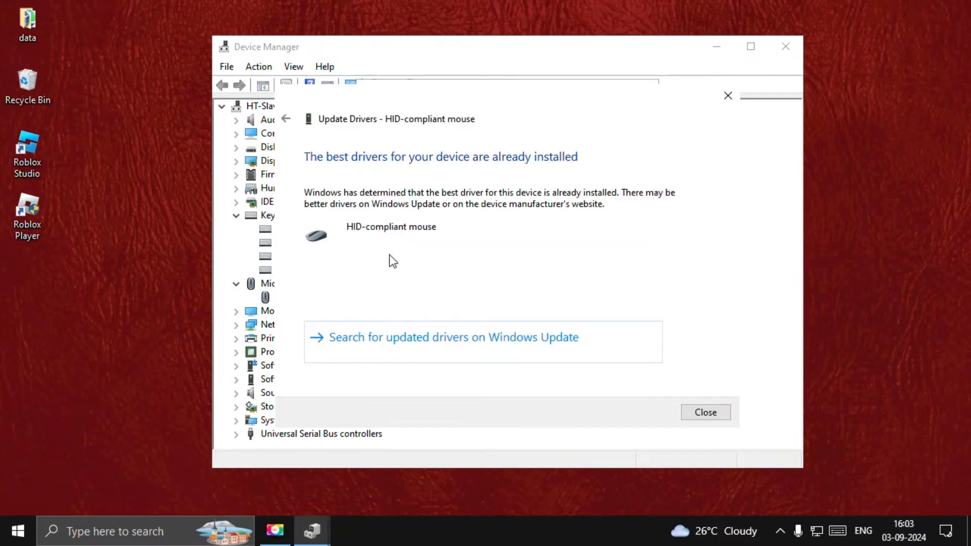
pyautogui.click(704, 412)
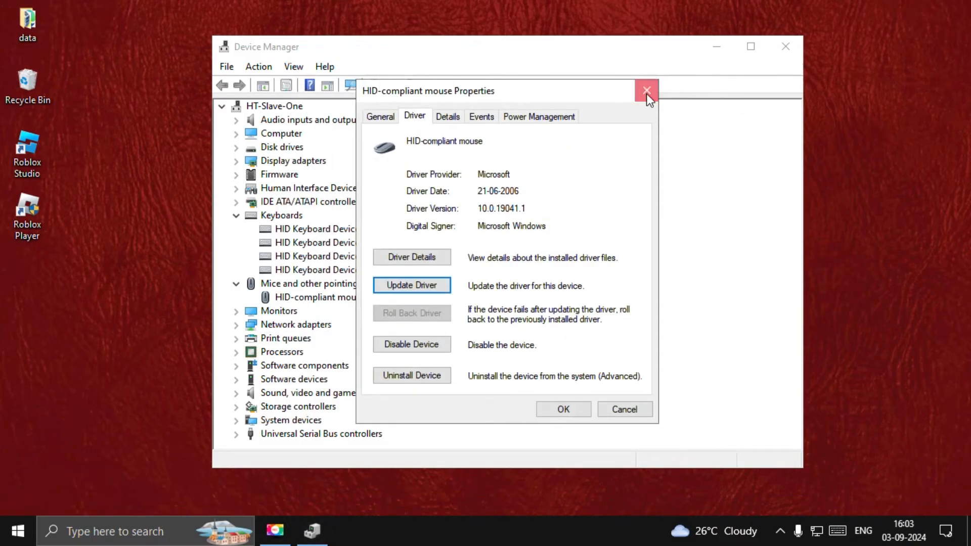
pyautogui.click(17, 531)
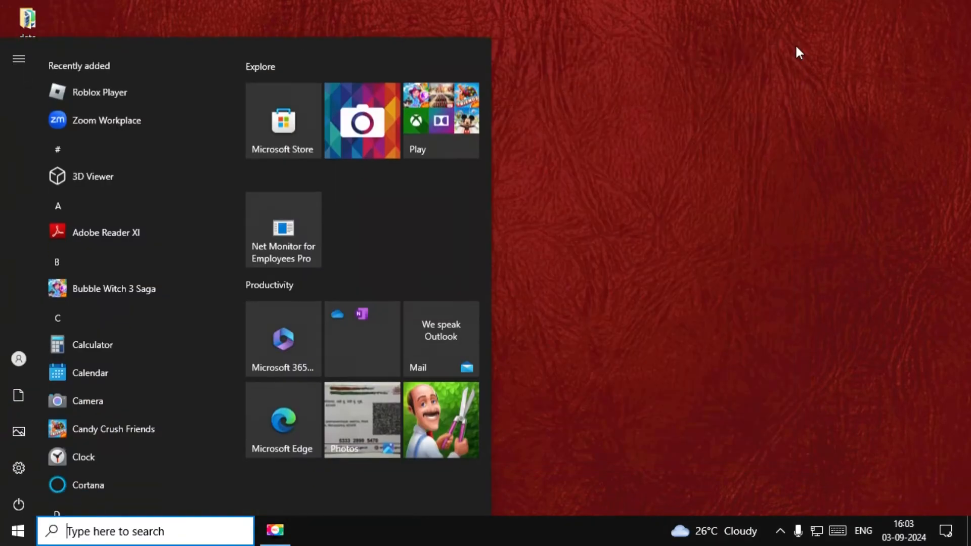
# - Check Ease of Access keyboard and mouse pages, leaving On-Screen Keyboard, Sticky Keys, Mouse Keys off
pyautogui.write('settings')
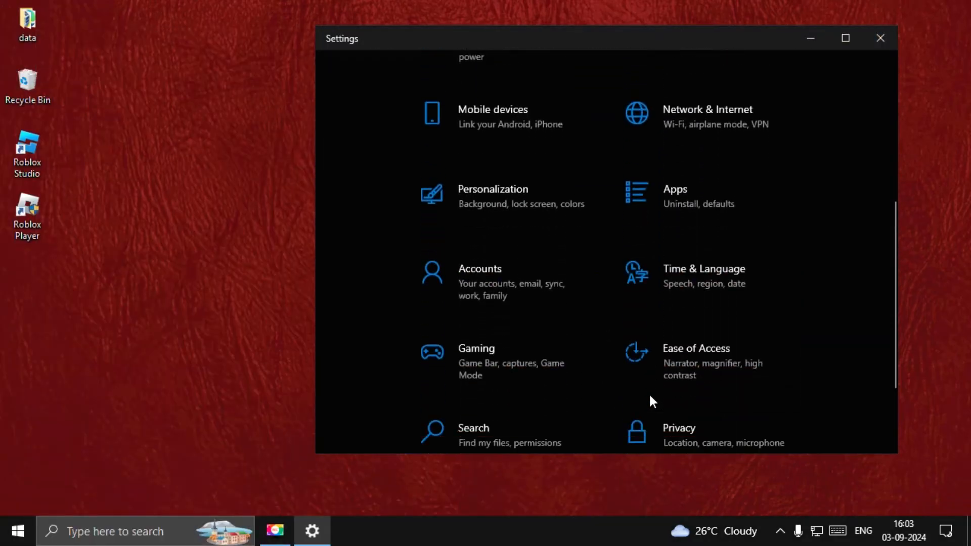
pyautogui.click(696, 347)
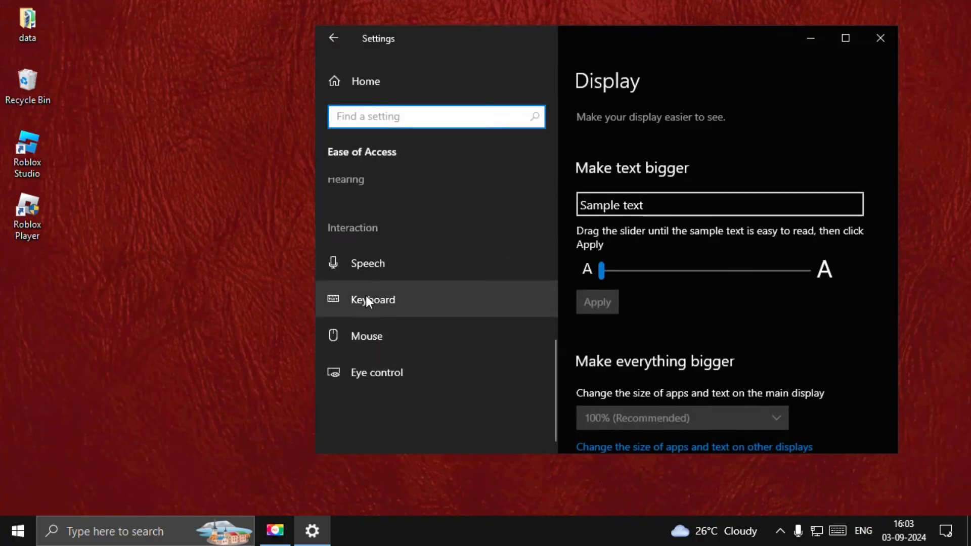
pyautogui.click(372, 298)
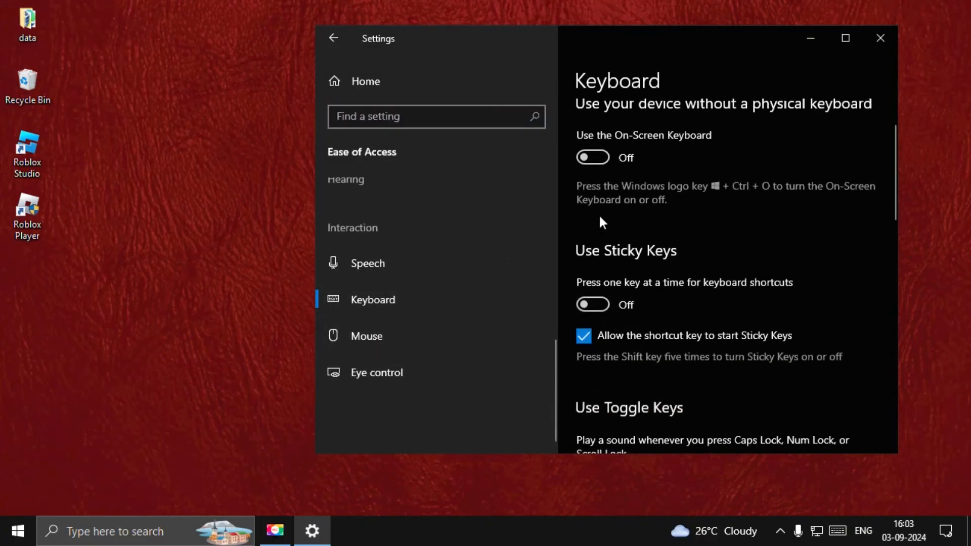
pyautogui.scroll(-3)
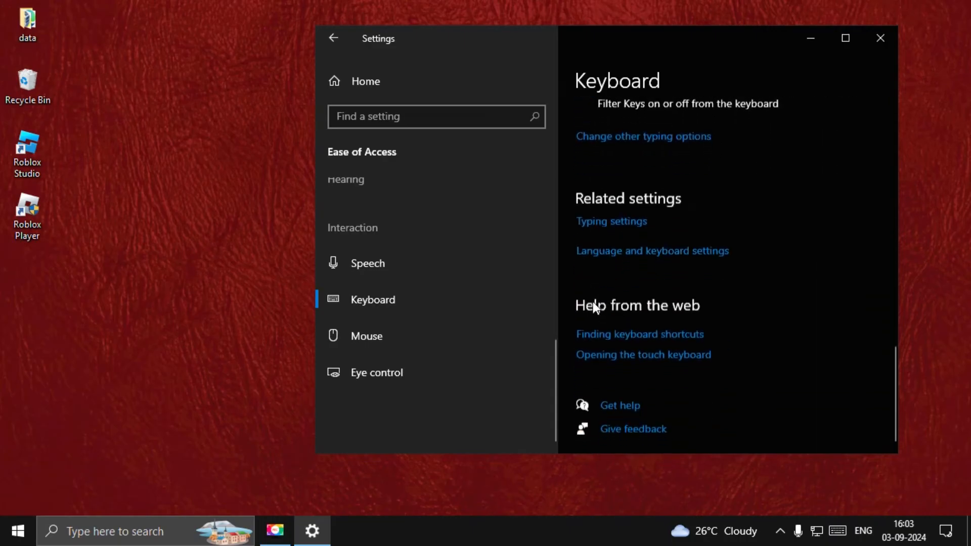
pyautogui.click(366, 336)
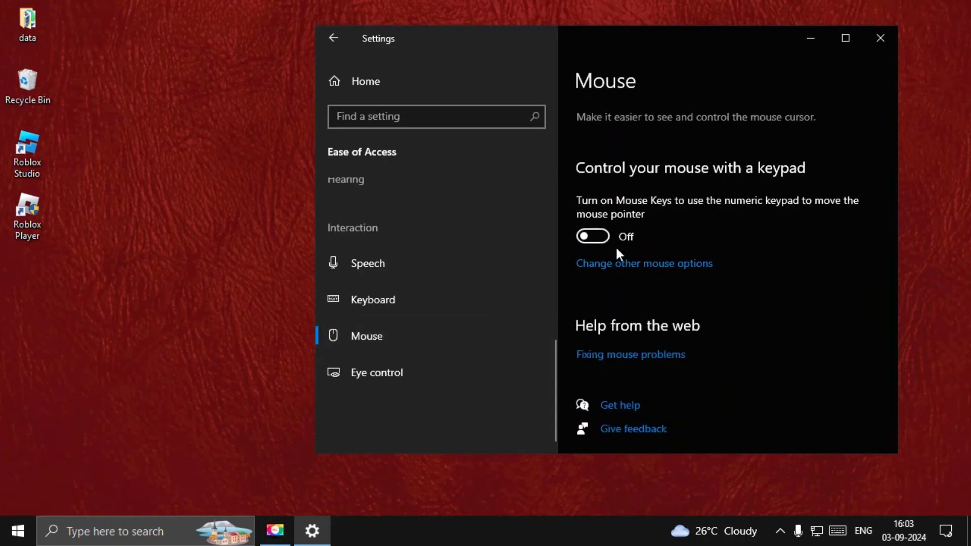
pyautogui.moveTo(665, 237)
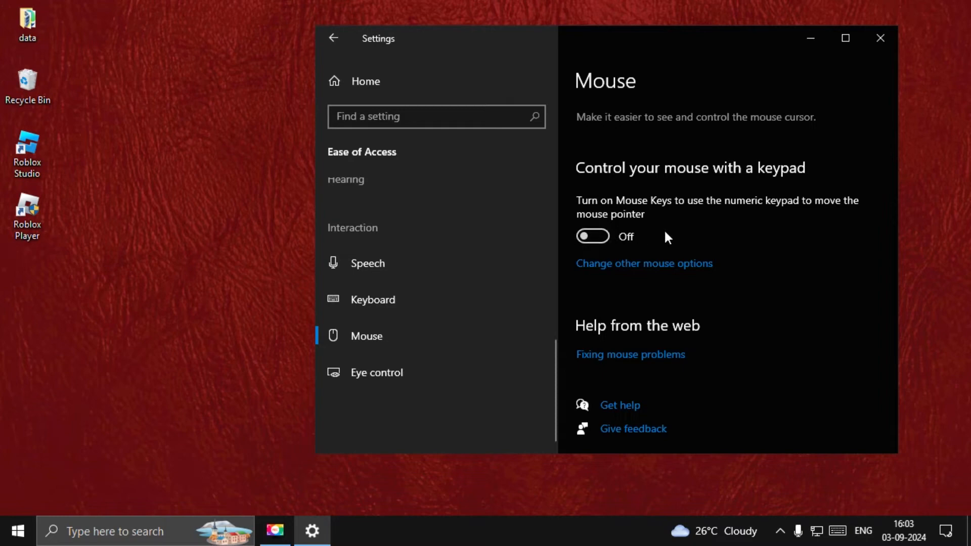
pyautogui.moveTo(803, 130)
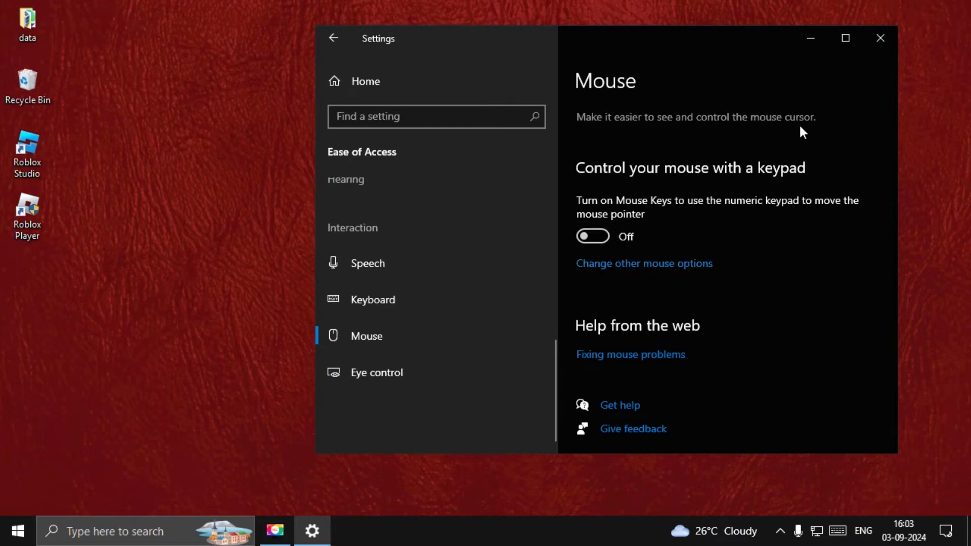
pyautogui.click(879, 38)
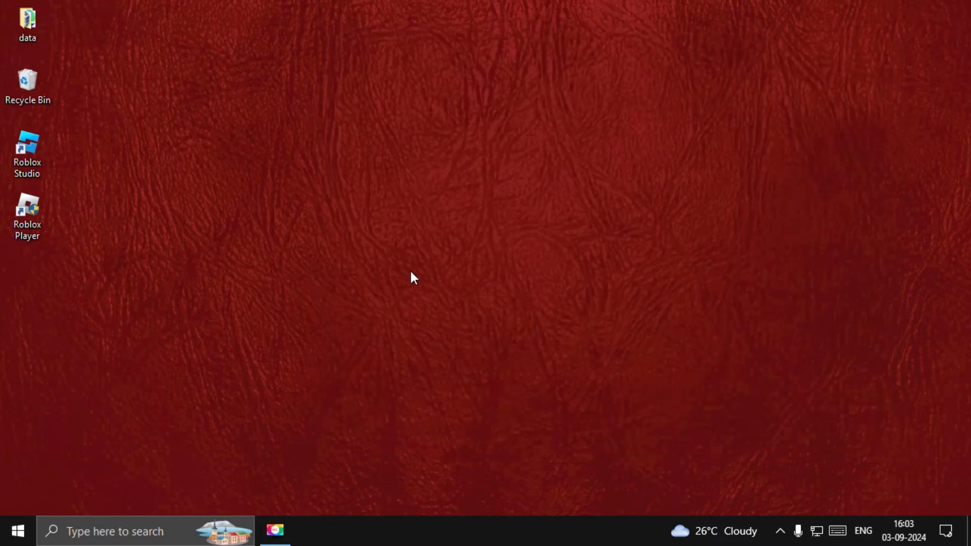
# - Open an elevated Command Prompt and enter 'dism.exe /online /cleanup-image /restorehealth'
pyautogui.write('cmd')
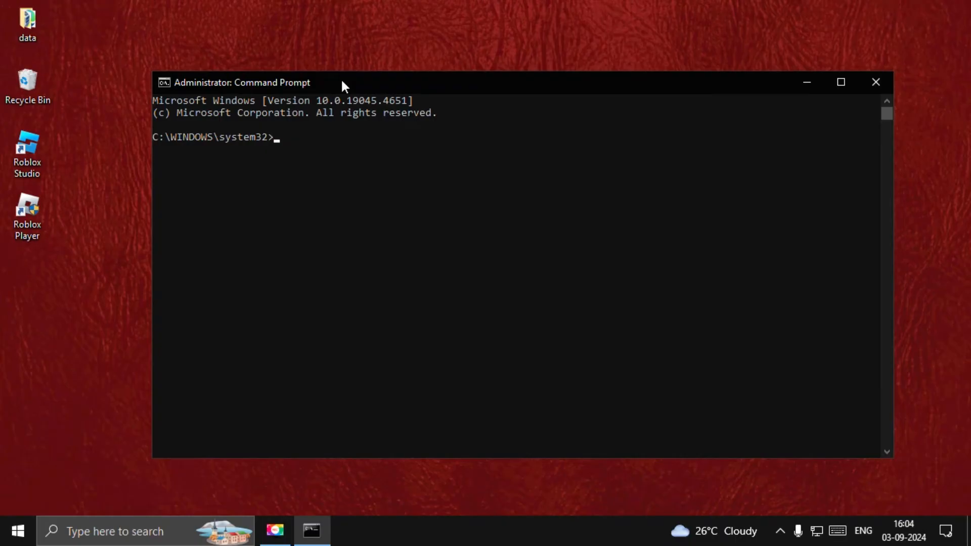
pyautogui.write('dism')
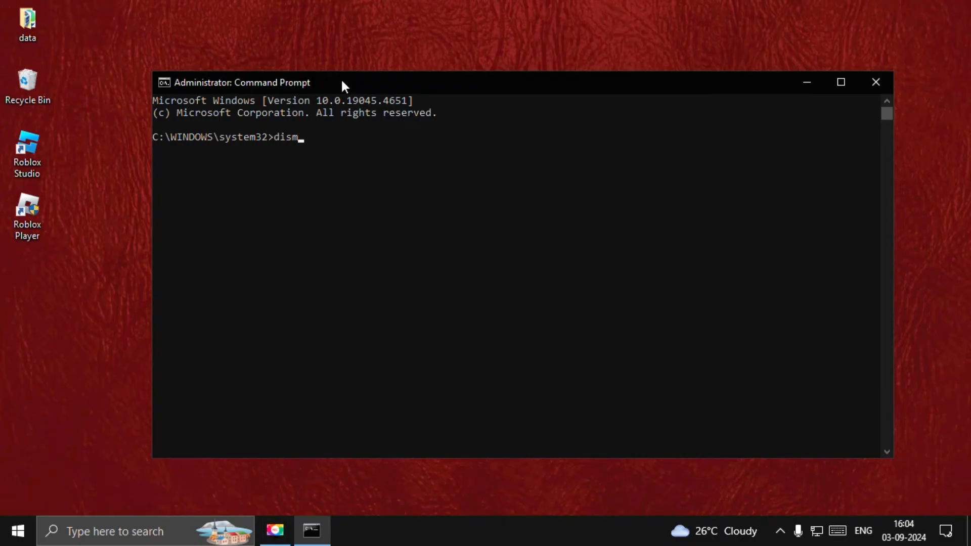
pyautogui.write('.exe')
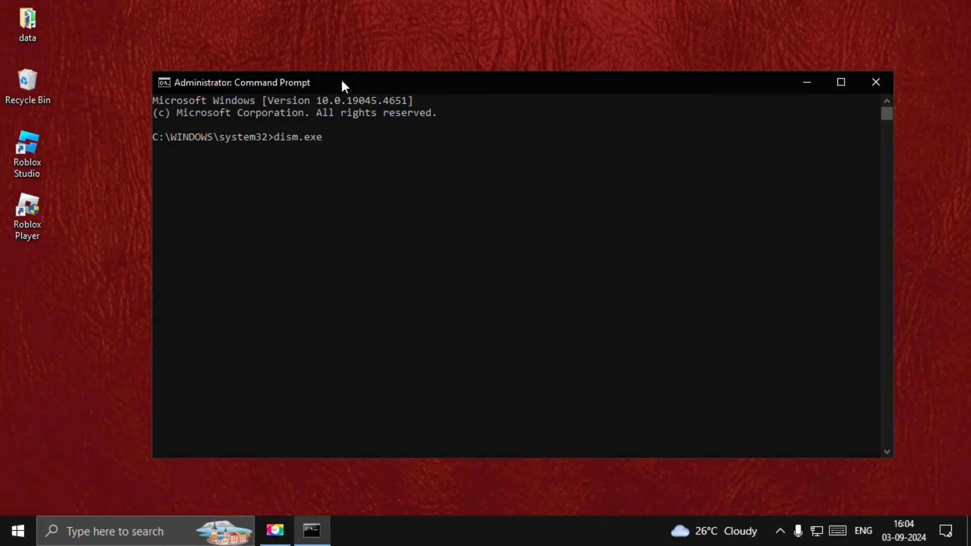
pyautogui.write('/onlin')
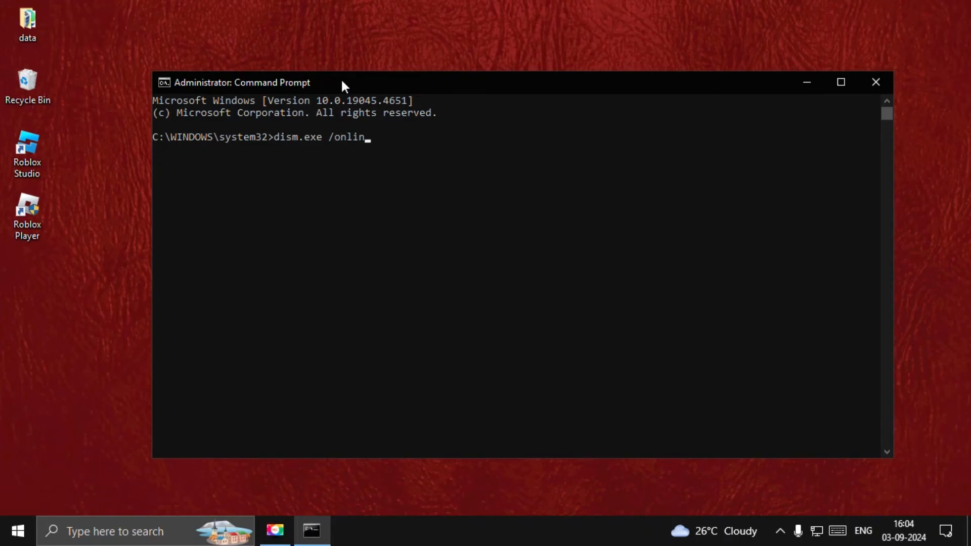
pyautogui.write('e /c')
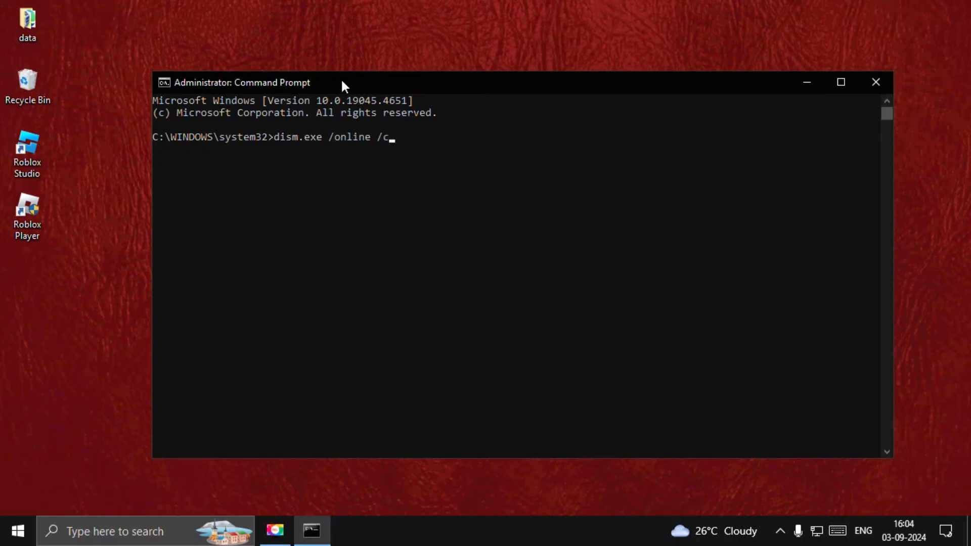
pyautogui.write('lea')
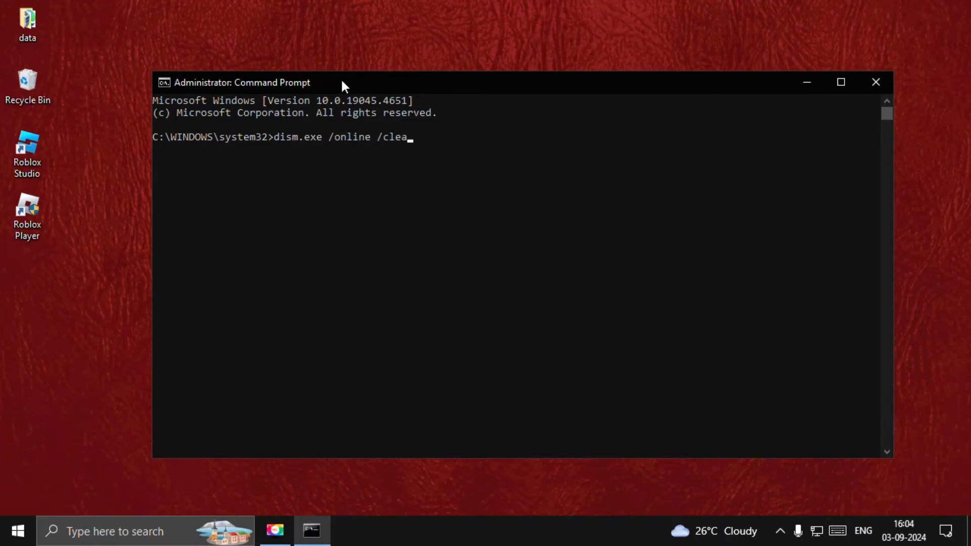
pyautogui.write('nup')
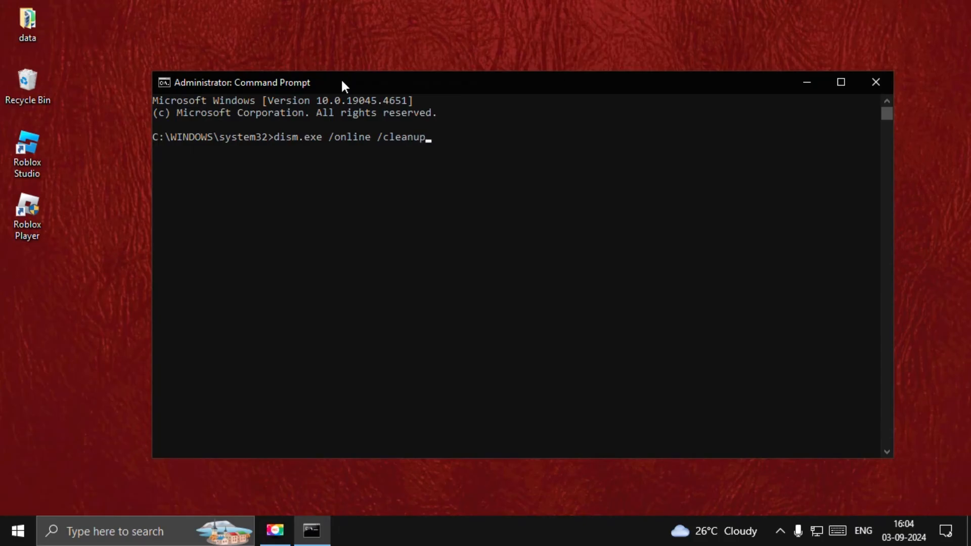
pyautogui.write('-image')
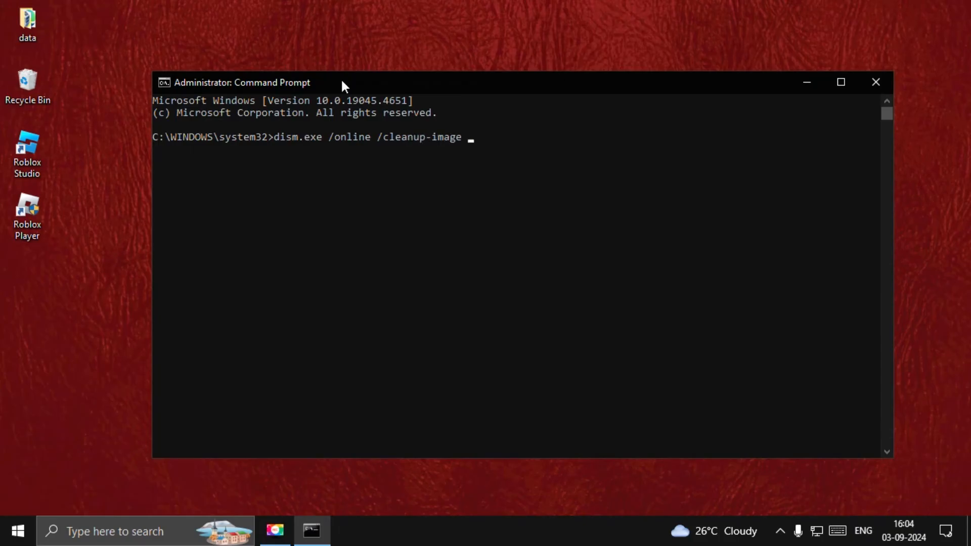
pyautogui.write('/restor')
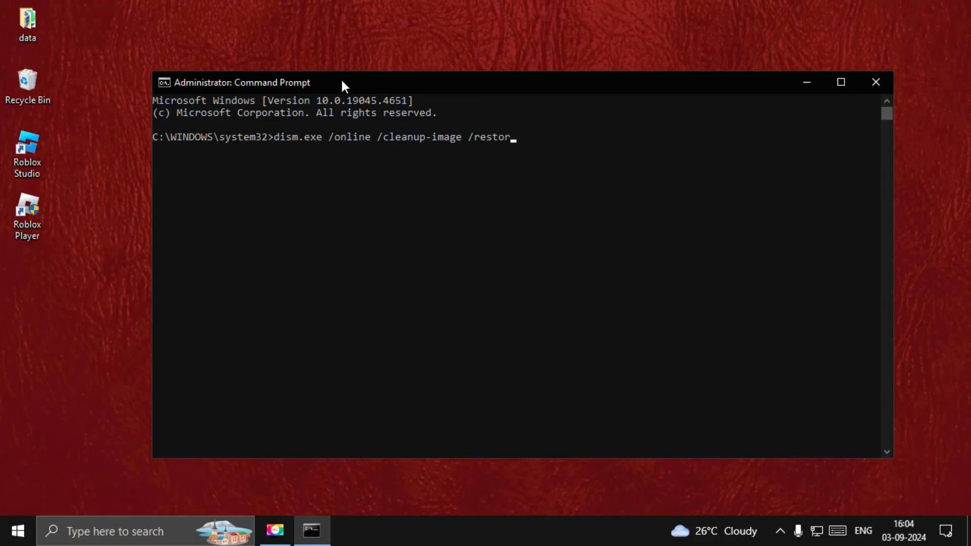
pyautogui.write('ehealth')
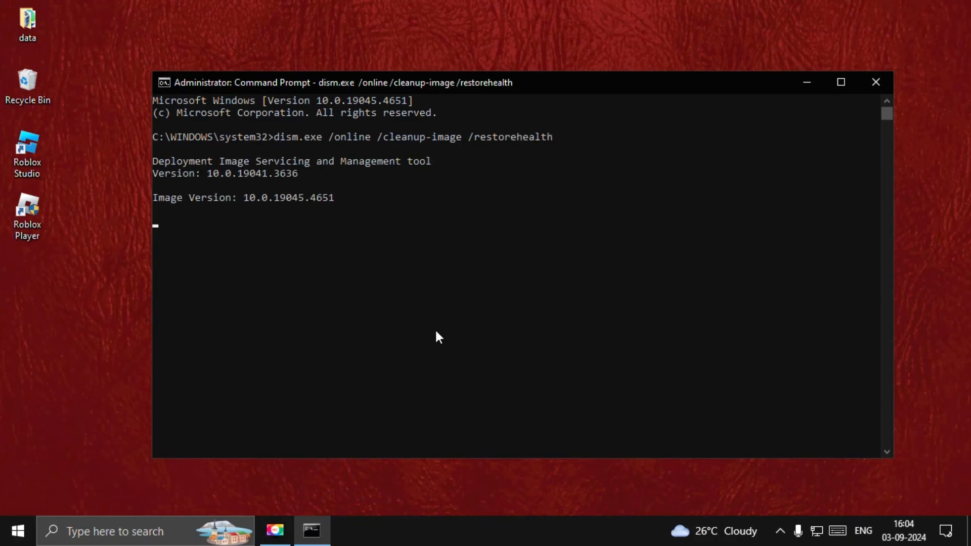
pyautogui.moveTo(425, 328)
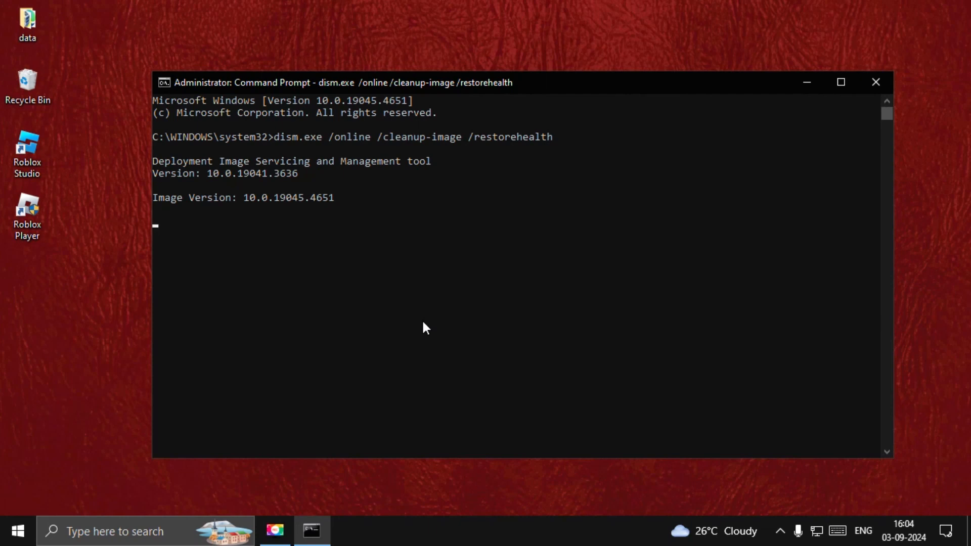
pyautogui.moveTo(297, 266)
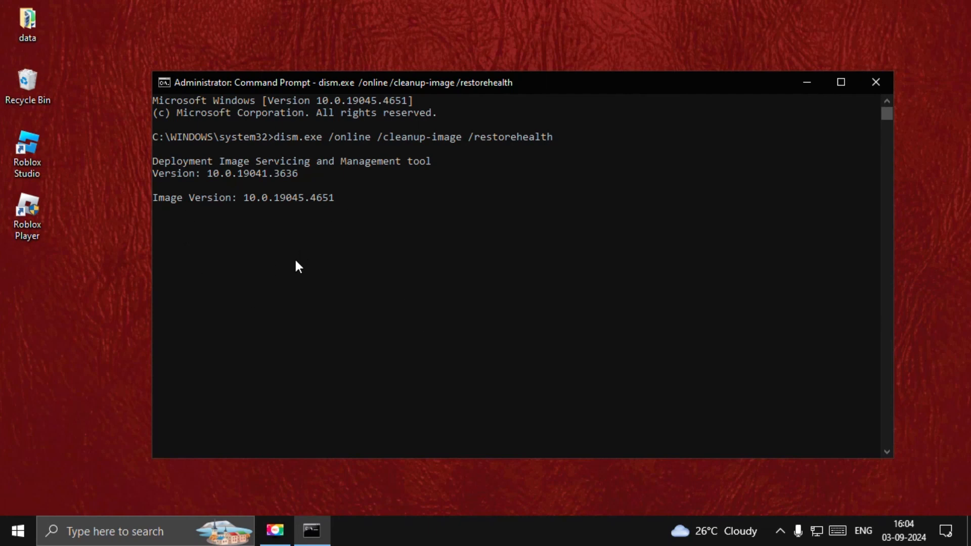
pyautogui.moveTo(418, 300)
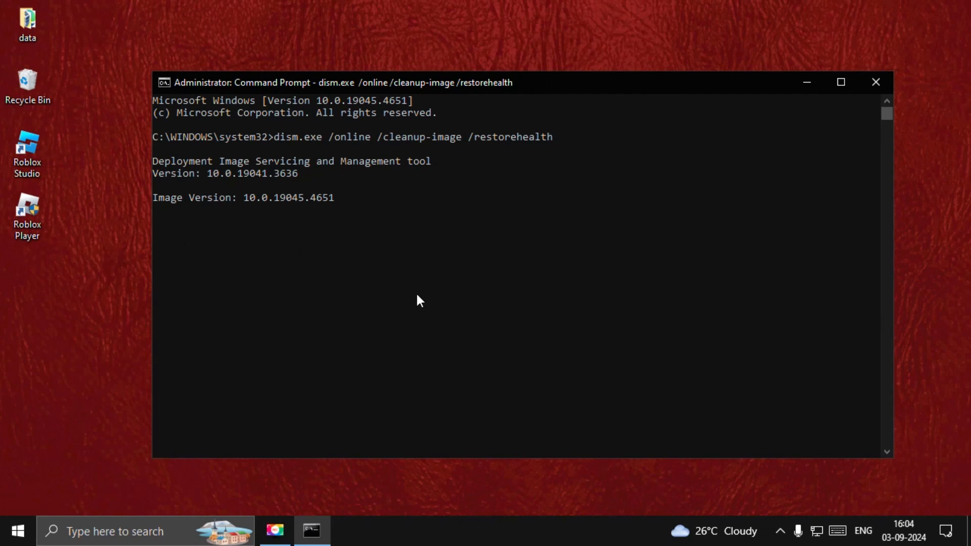
pyautogui.moveTo(367, 286)
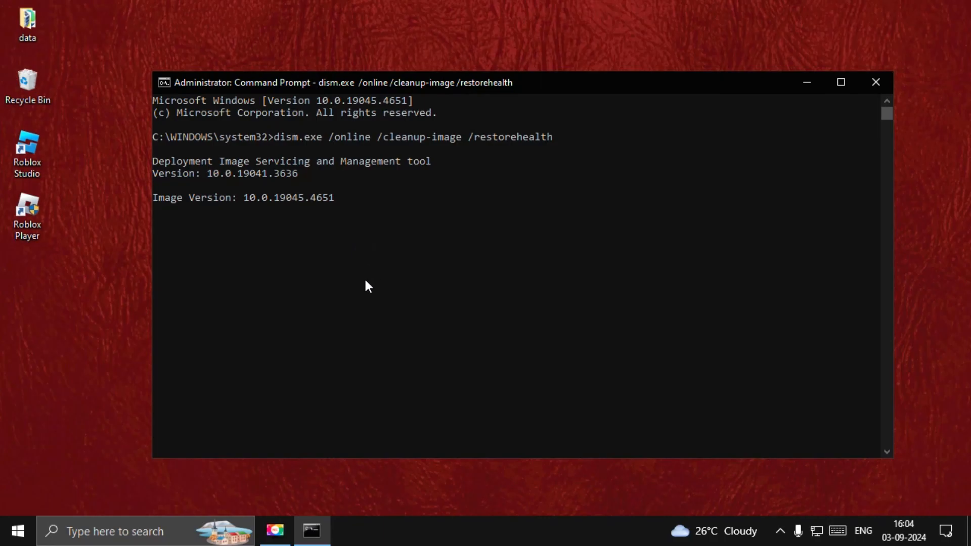
pyautogui.moveTo(347, 253)
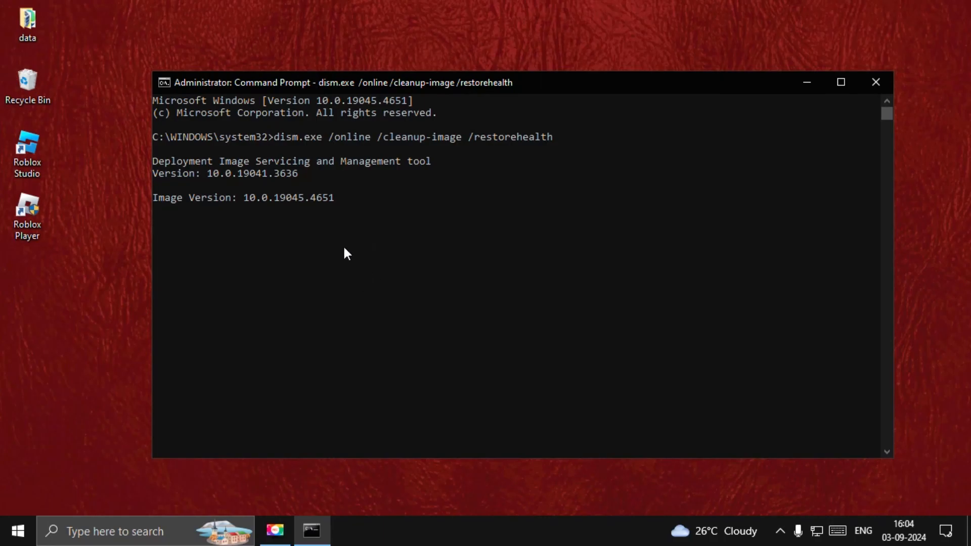